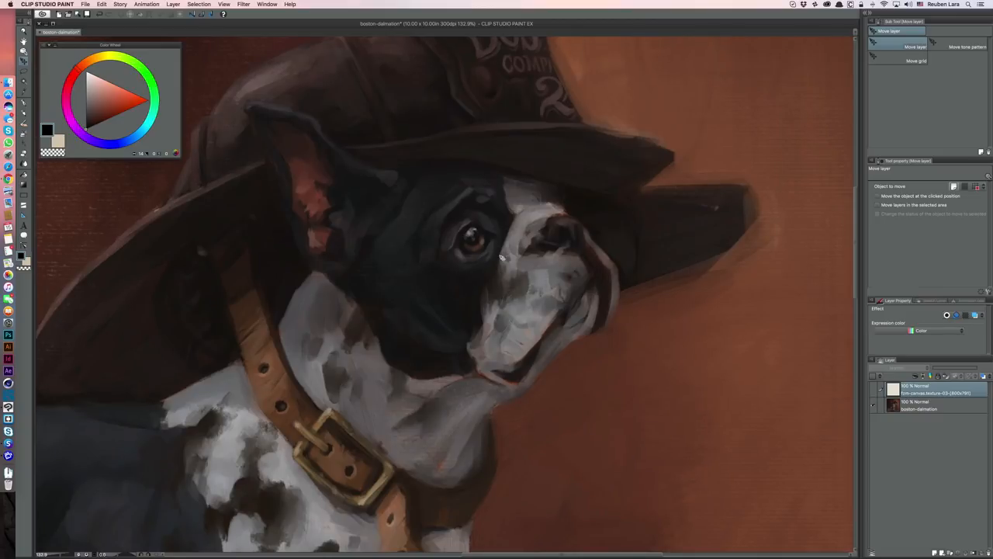
{"action": "mouse_move", "coordinate": [516, 252]}
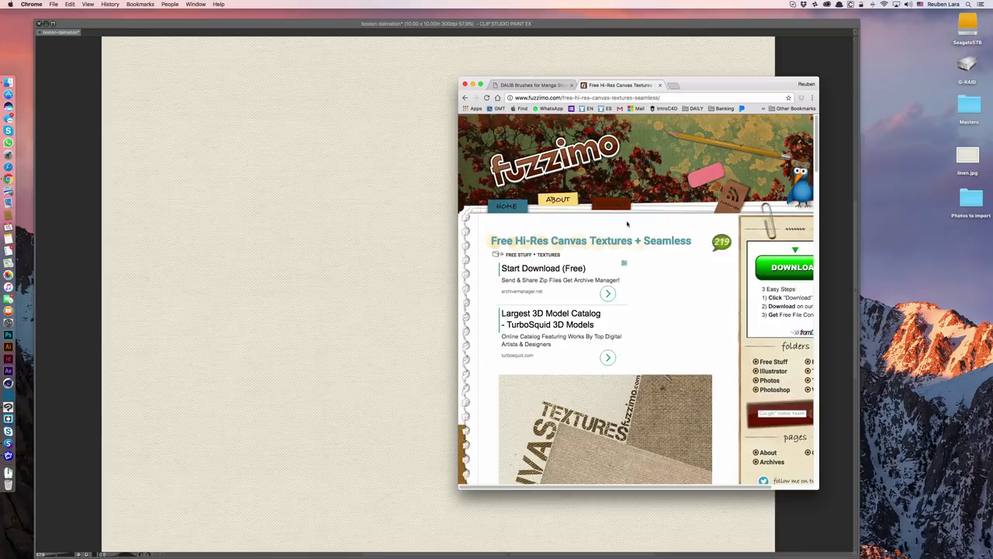
{"action": "mouse_move", "coordinate": [819, 159]}
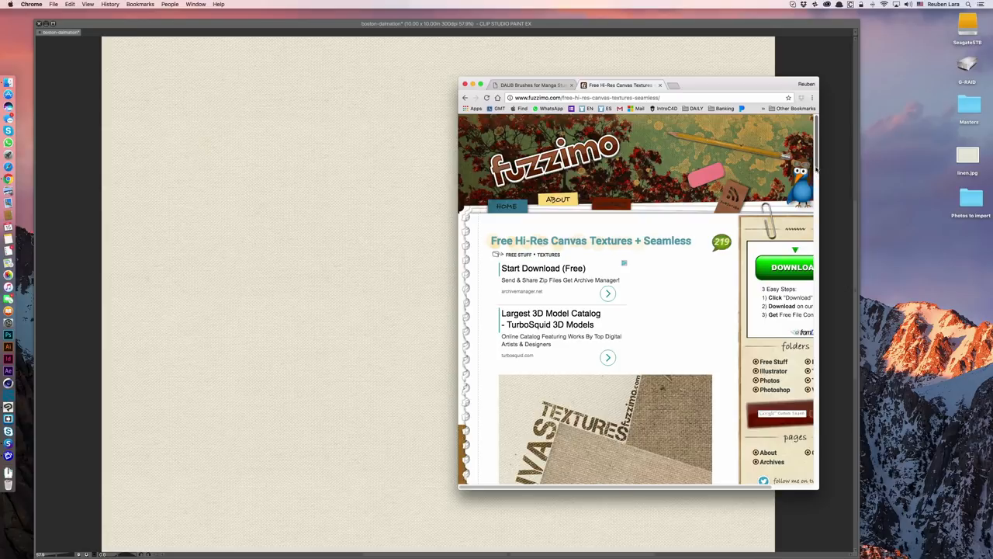
- Scroll down Fuzzimo's Free Hi-Res Canvas Textures page in Chrome
{"action": "scroll", "scroll_direction": "down", "scroll_amount": 3}
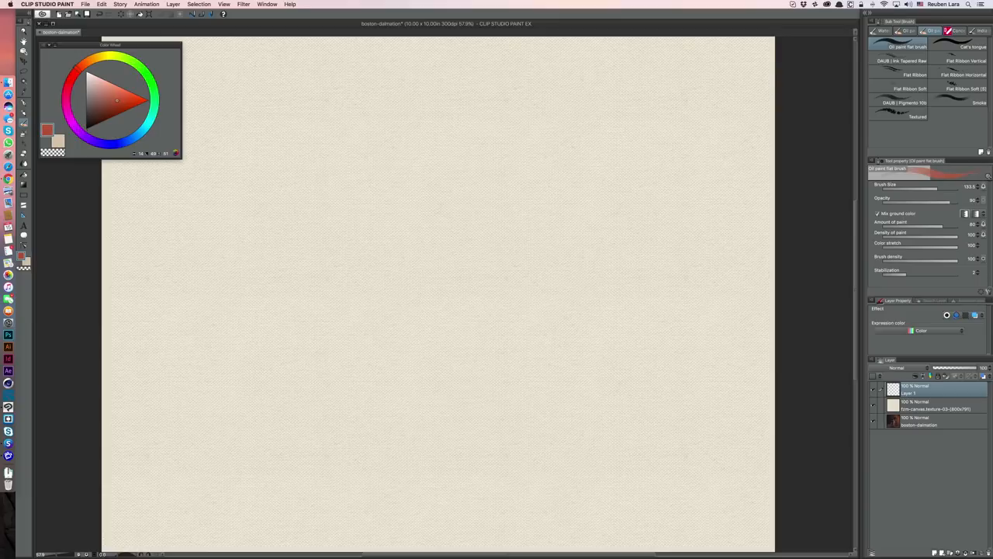
- Paint three reddish oil-paint test strokes, including a broader one, on the new layer
{"action": "left_click_drag", "start_coordinate": [295, 167], "coordinate": [294, 291]}
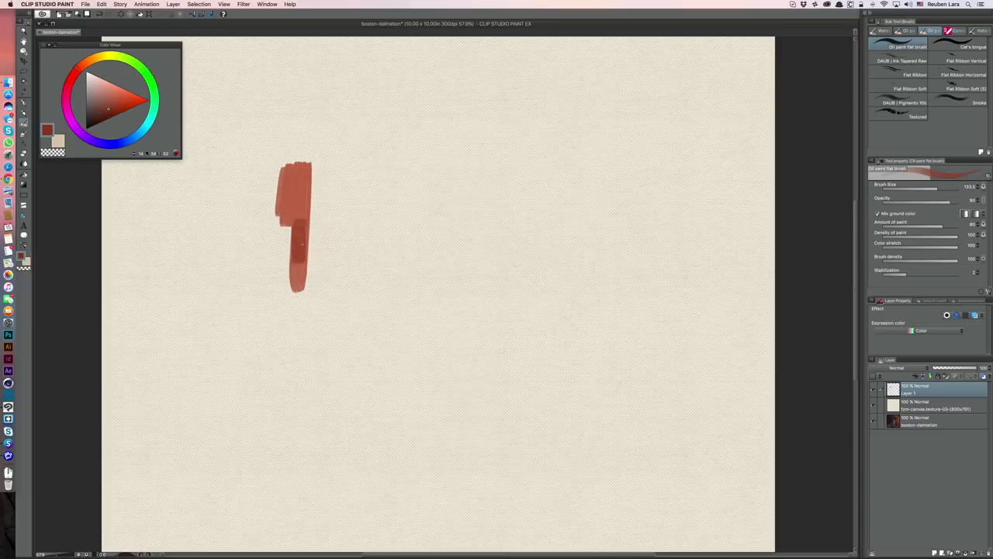
{"action": "left_click_drag", "start_coordinate": [310, 225], "coordinate": [306, 279]}
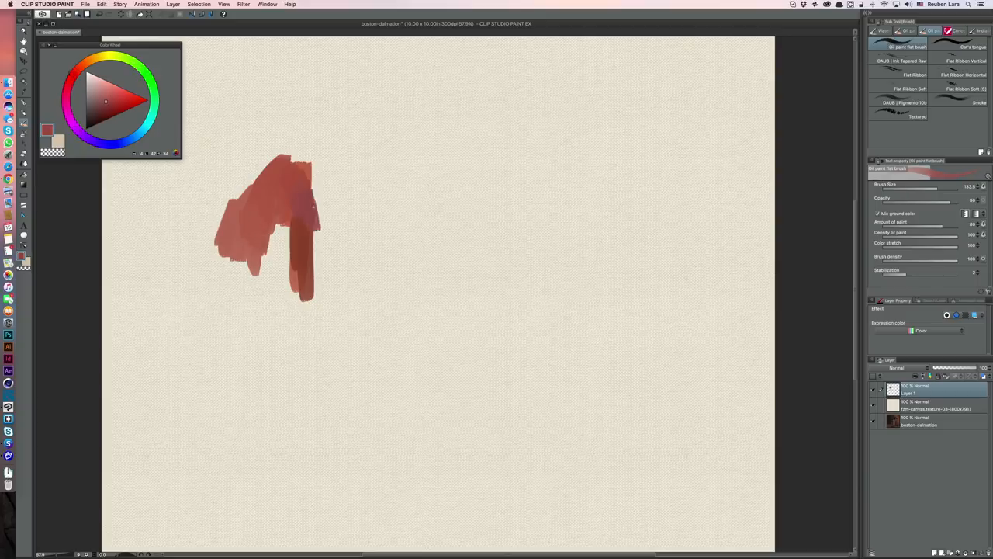
{"action": "left_click_drag", "start_coordinate": [310, 201], "coordinate": [326, 233]}
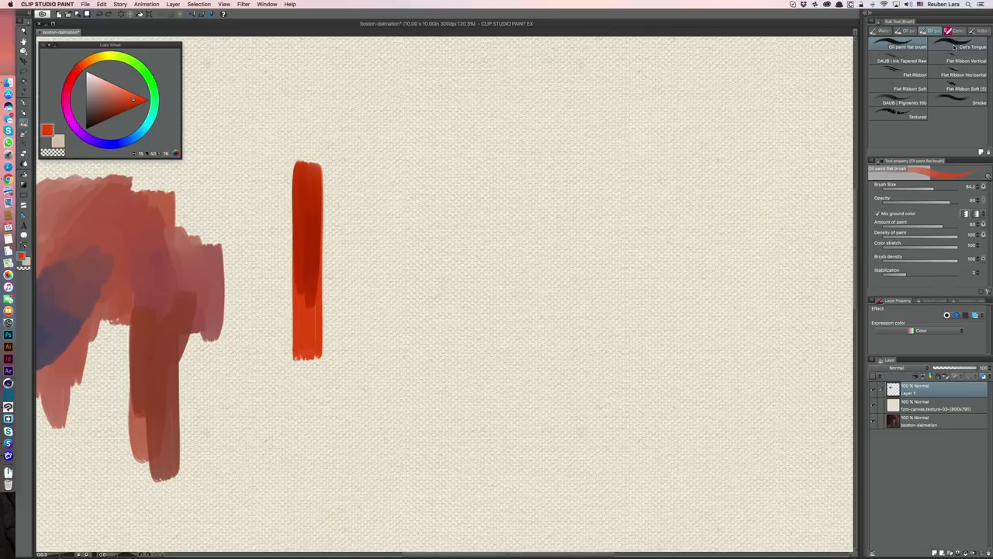
- Paint a narrow tapered Cat's Tongue stroke beside the orange one and view its detail settings
{"action": "left_click", "coordinate": [963, 49]}
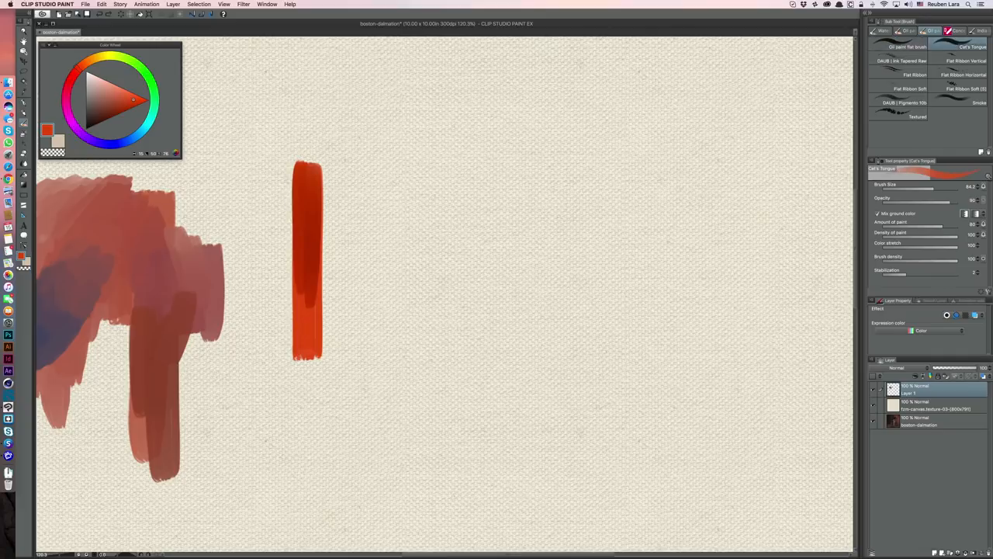
{"action": "left_click_drag", "start_coordinate": [361, 175], "coordinate": [363, 361]}
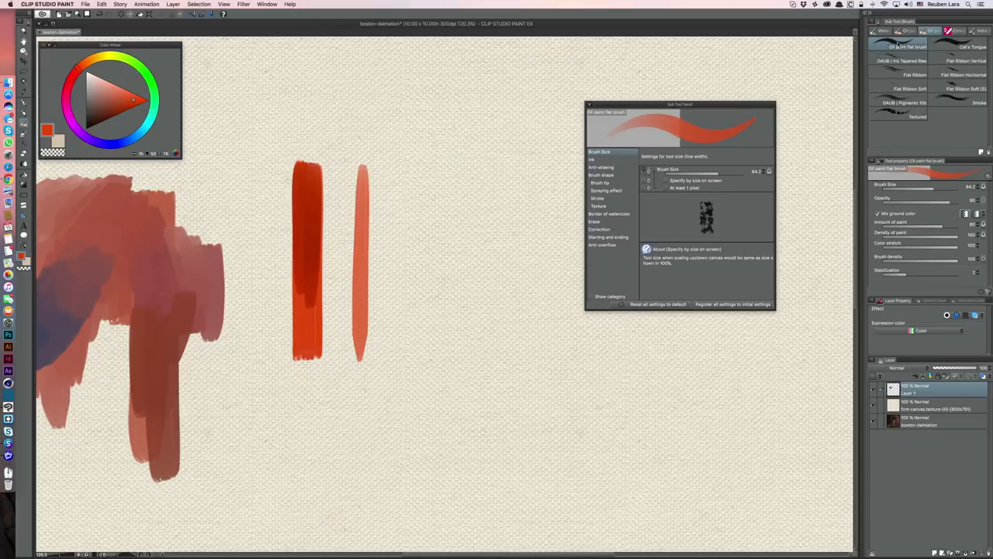
{"action": "left_click", "coordinate": [770, 171]}
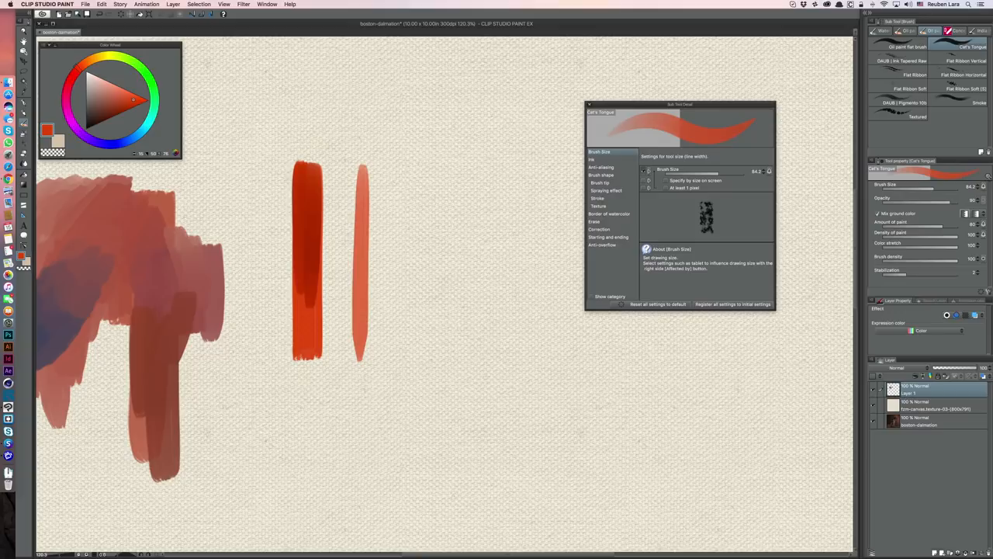
{"action": "left_click_drag", "start_coordinate": [404, 167], "coordinate": [399, 353]}
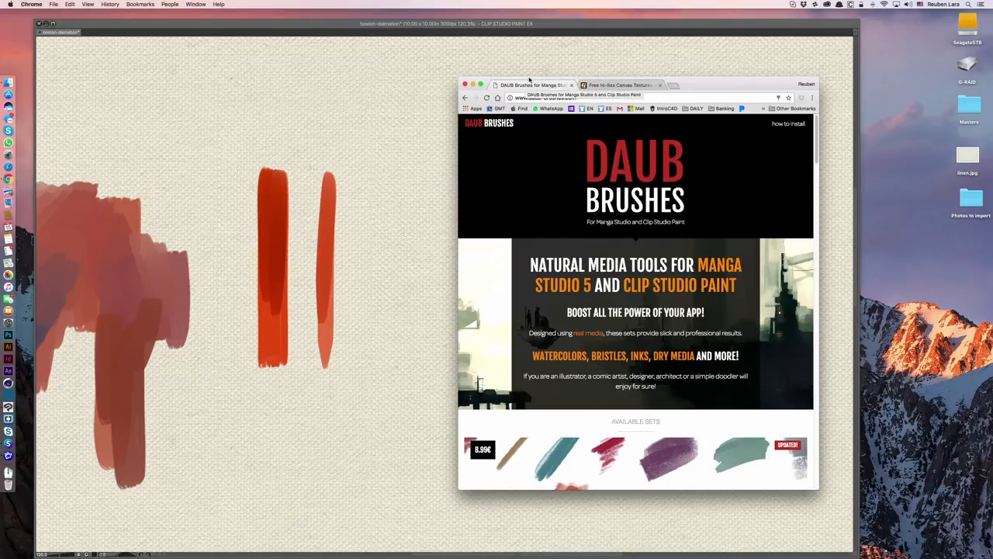
- Scroll the DAUB Brushes page down to the Available Sets and Superbundle
{"action": "scroll", "scroll_direction": "down", "scroll_amount": 3}
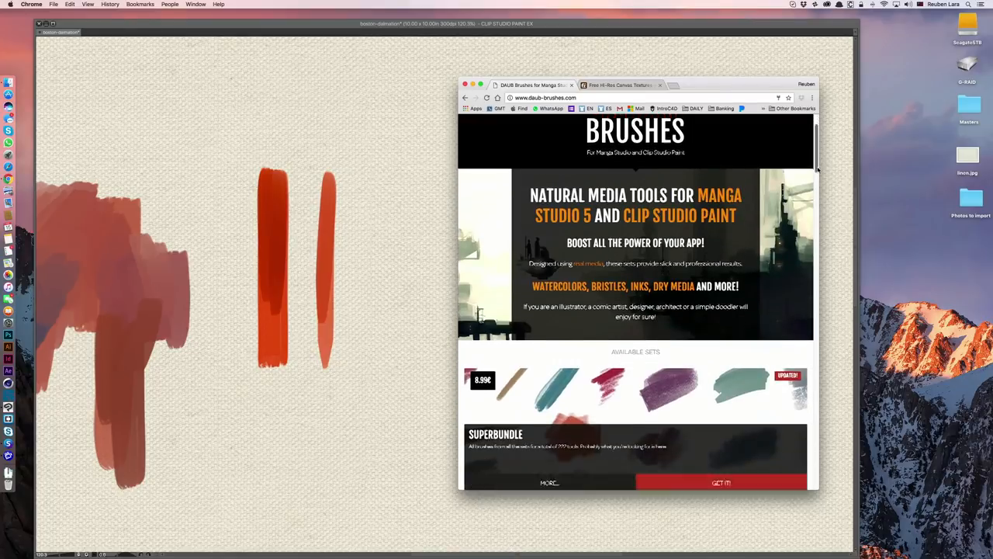
{"action": "scroll", "scroll_direction": "down", "scroll_amount": 3}
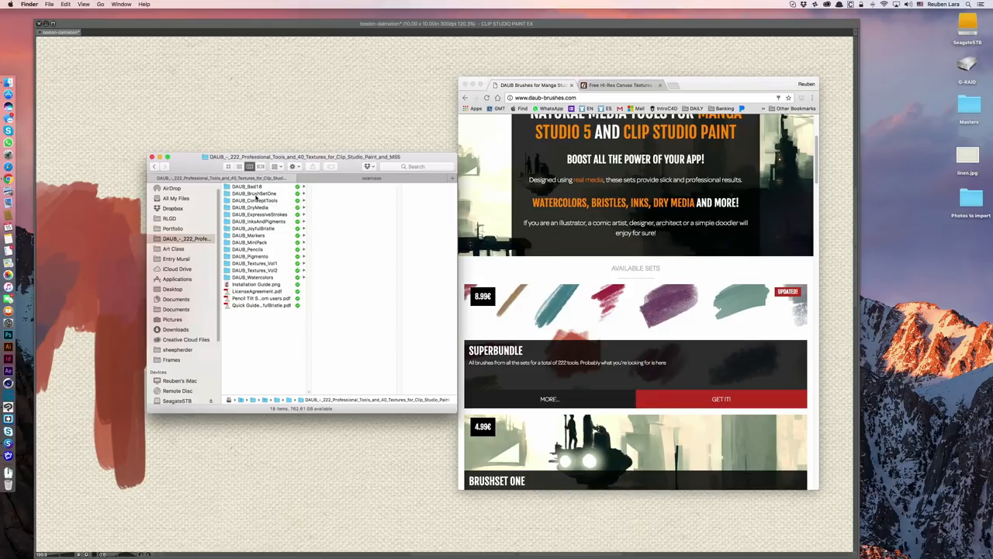
- Browse the DAUB_Pigmento and DAUB_DryMedia folders in Finder to list their .sut files
{"action": "double_click", "coordinate": [252, 207]}
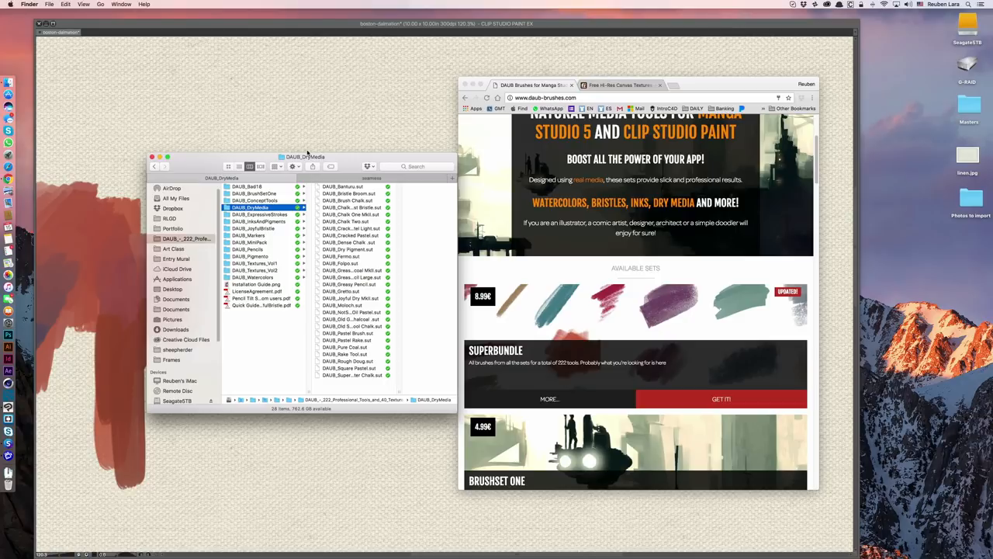
{"action": "mouse_move", "coordinate": [271, 194]}
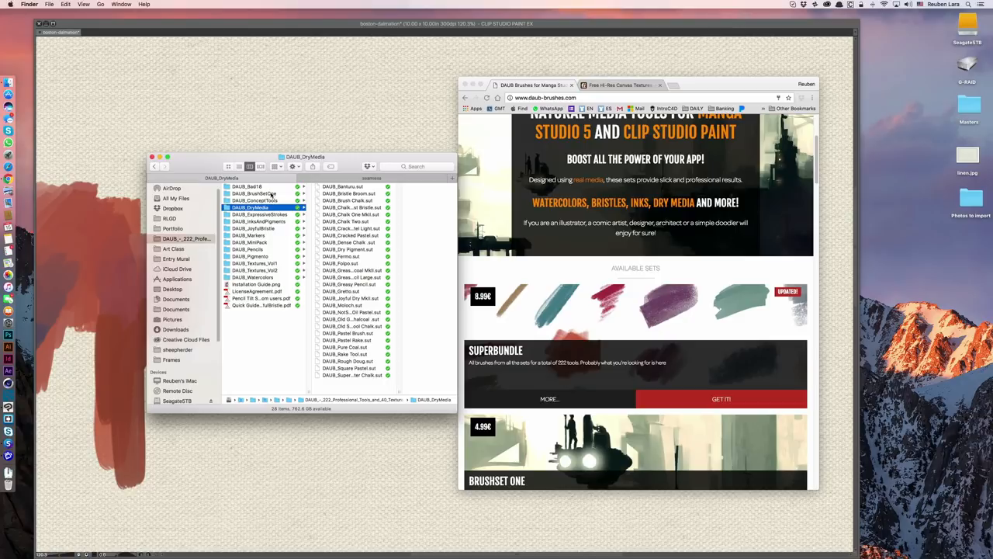
{"action": "left_click", "coordinate": [258, 221]}
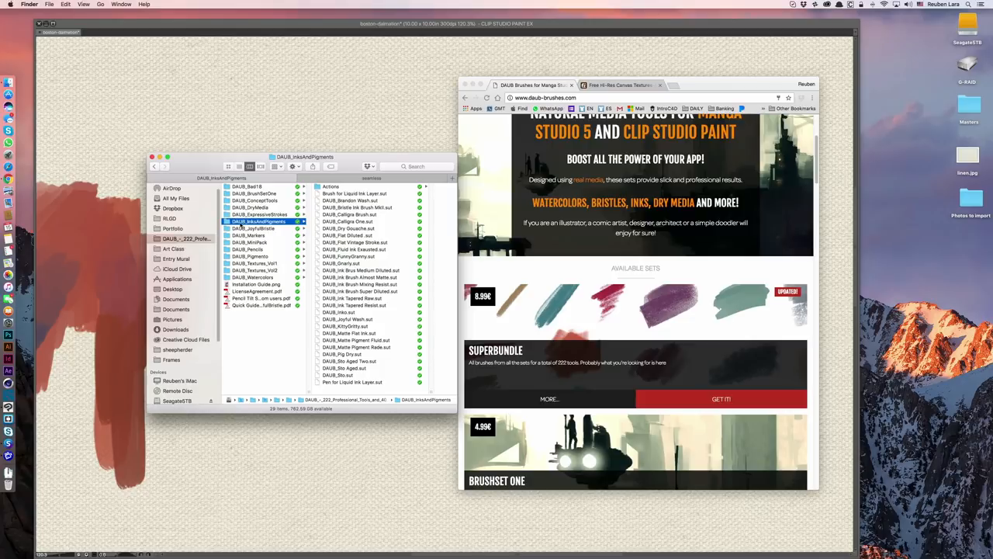
{"action": "left_click", "coordinate": [250, 256]}
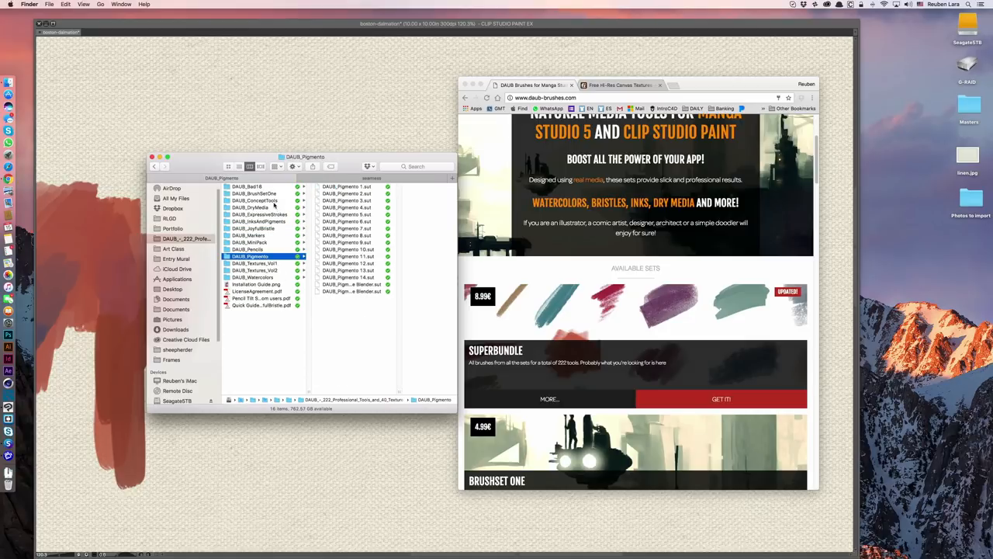
{"action": "left_click", "coordinate": [250, 207]}
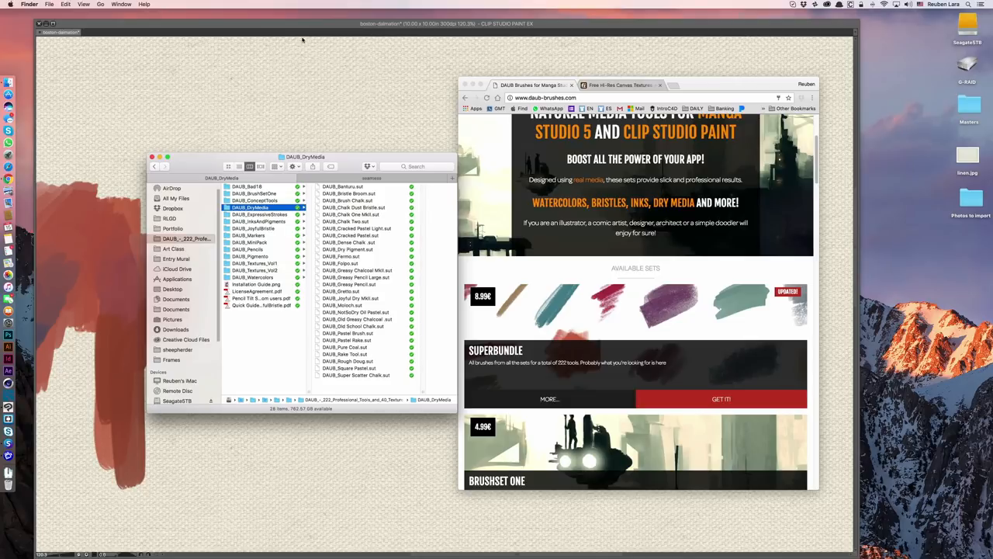
{"action": "mouse_move", "coordinate": [330, 131]}
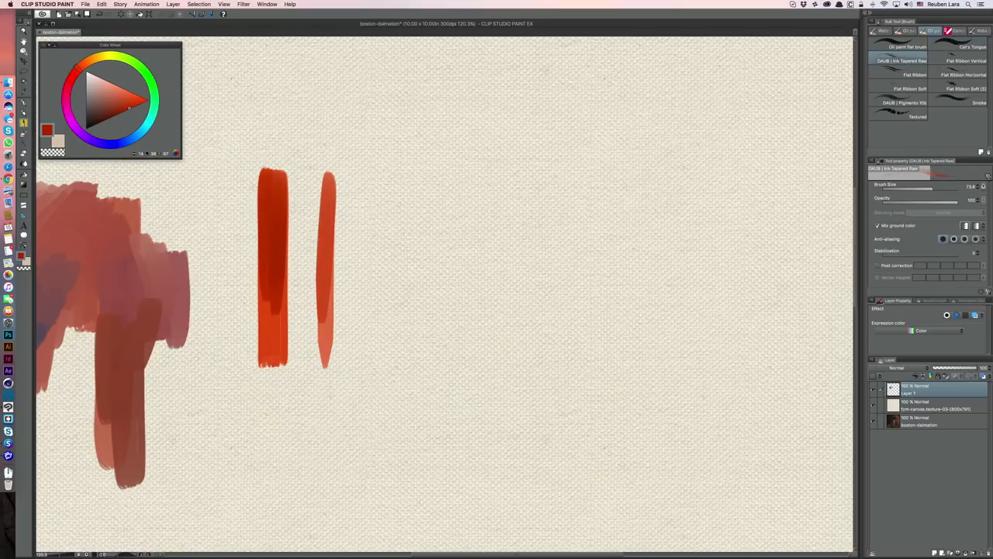
- Raise DAUB Ink Tapered Raw brush size to 110 and paint a third thin tapered stroke
{"action": "left_click_drag", "start_coordinate": [386, 170], "coordinate": [387, 346]}
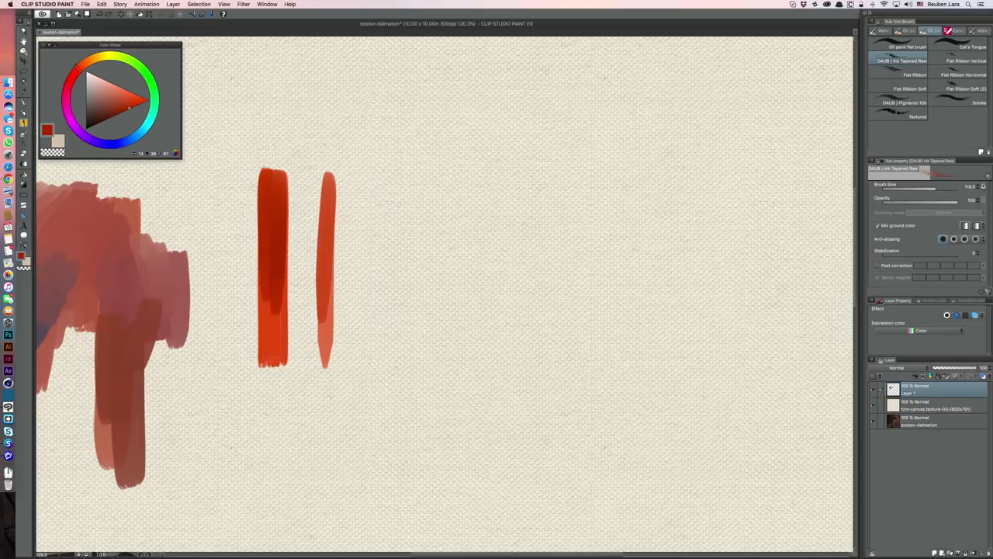
{"action": "left_click_drag", "start_coordinate": [376, 174], "coordinate": [361, 384]}
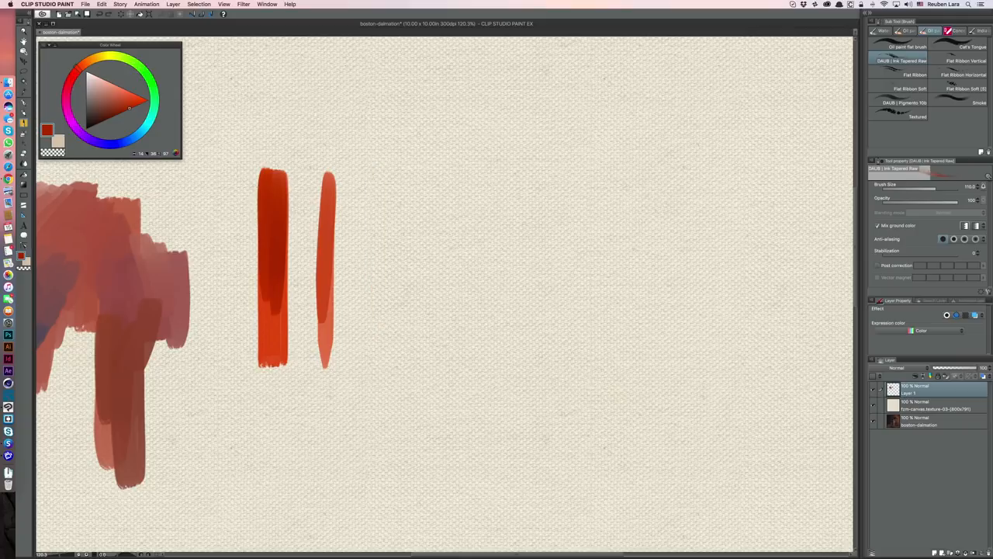
{"action": "left_click_drag", "start_coordinate": [372, 175], "coordinate": [372, 345]}
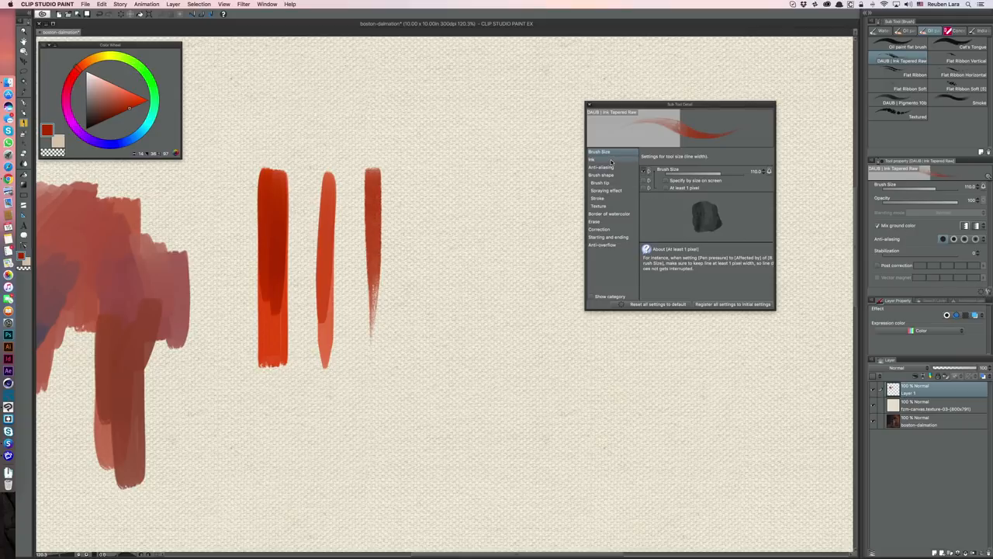
- Review the tapered brush's Anti-aliasing, Brush tip and further Sub Tool Detail categories
{"action": "left_click", "coordinate": [601, 167]}
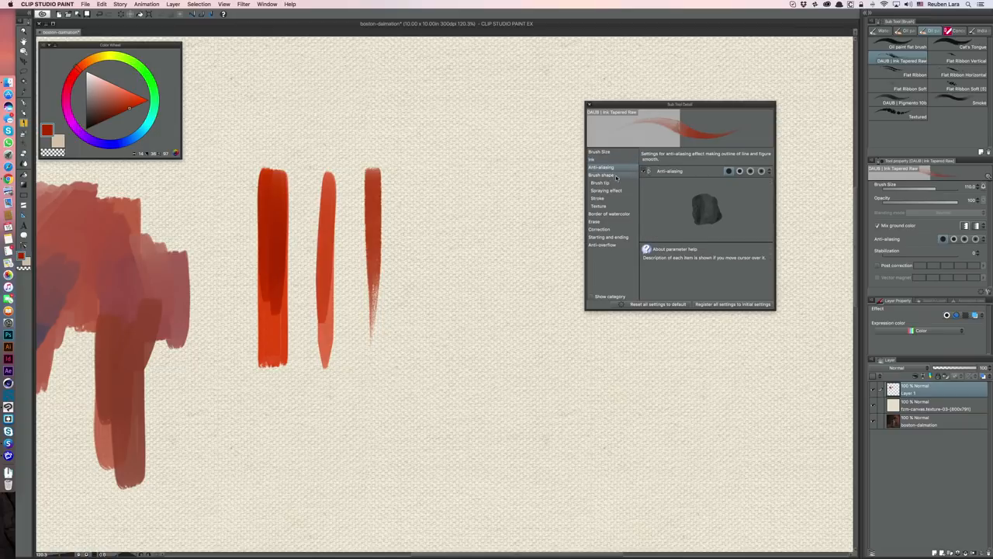
{"action": "left_click", "coordinate": [597, 183]}
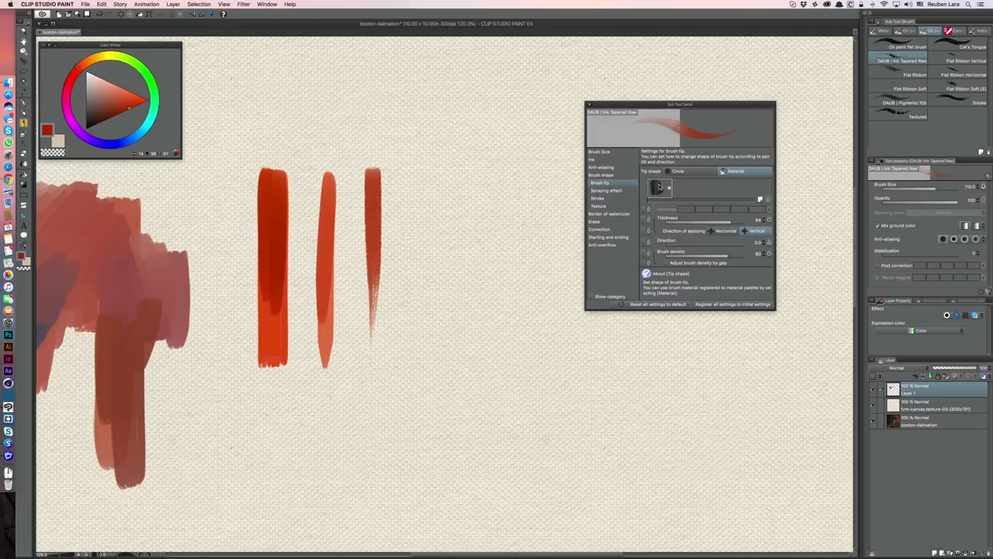
{"action": "mouse_move", "coordinate": [662, 189]}
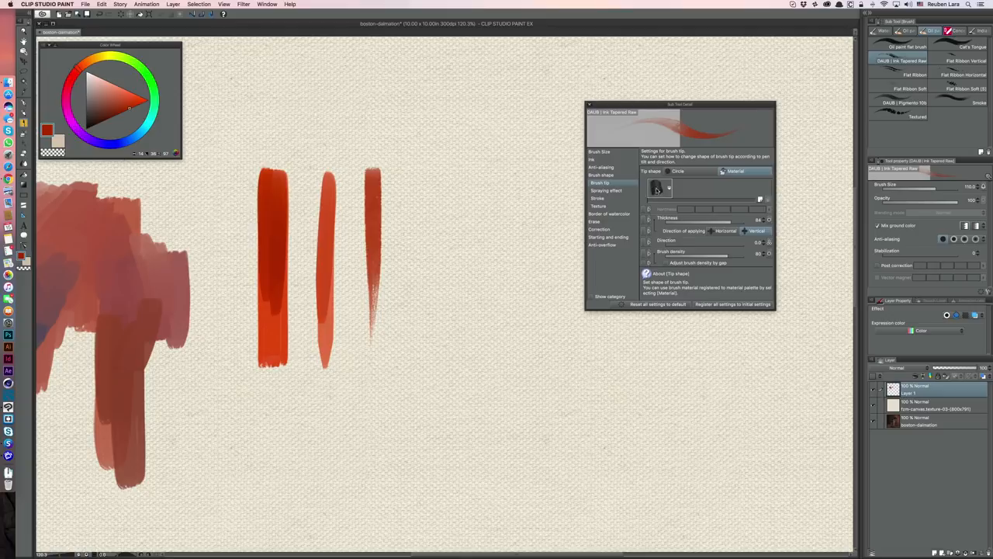
{"action": "left_click", "coordinate": [597, 206]}
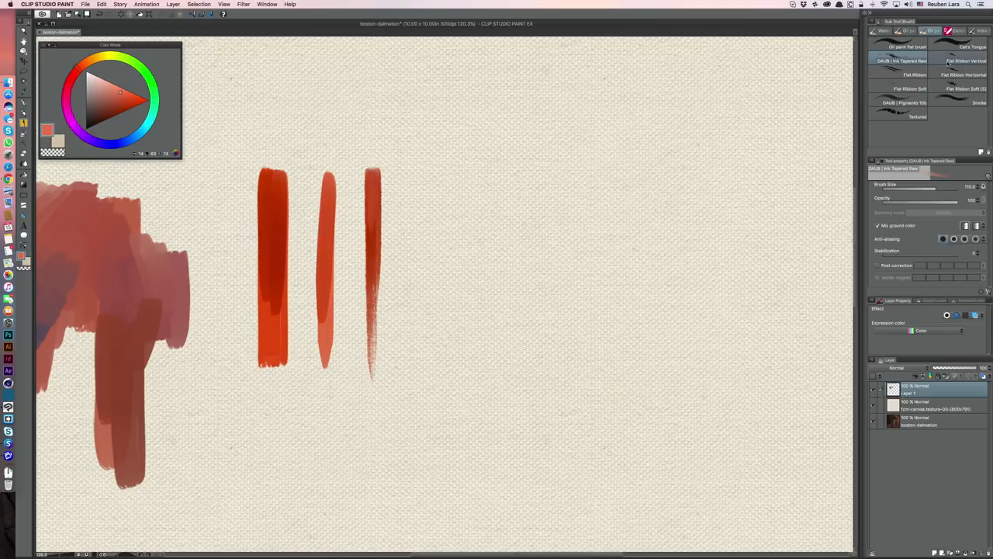
- Paint a rough dark-red Flat Ribbon Vertical streak right of the tapered strokes
{"action": "left_click", "coordinate": [962, 60]}
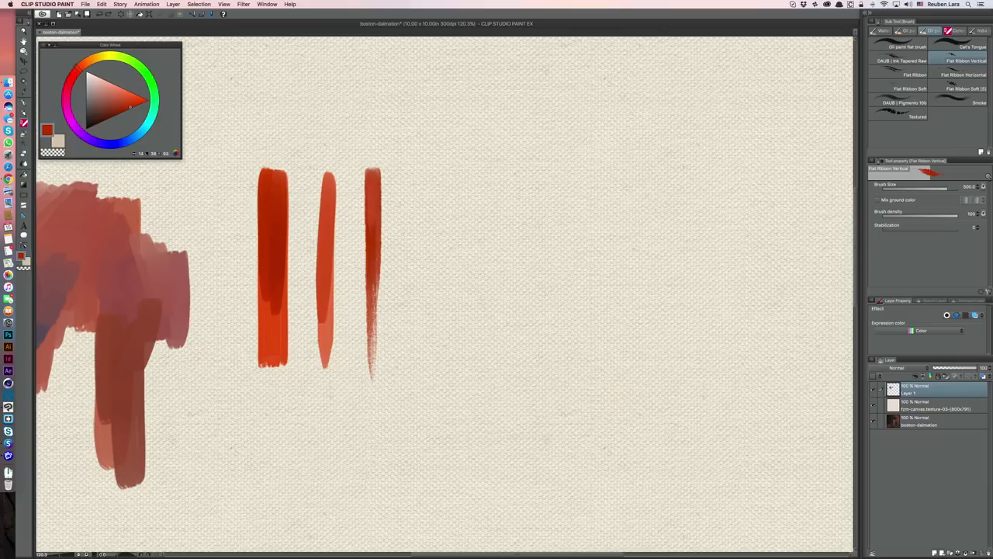
{"action": "left_click_drag", "start_coordinate": [412, 151], "coordinate": [412, 221]}
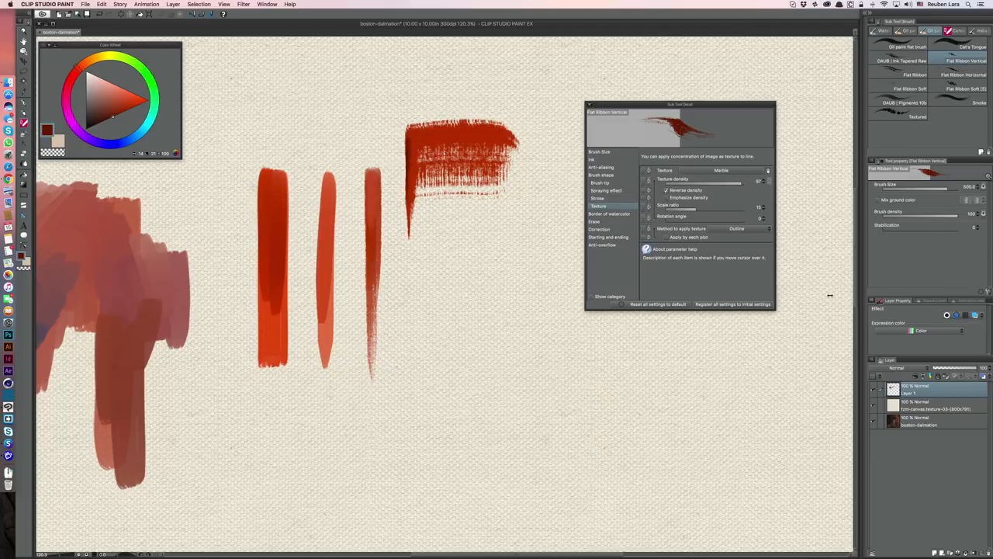
- View brush tip settings, then paint a large curved dark-red Flat Ribbon swirl below the streak
{"action": "left_click", "coordinate": [602, 182]}
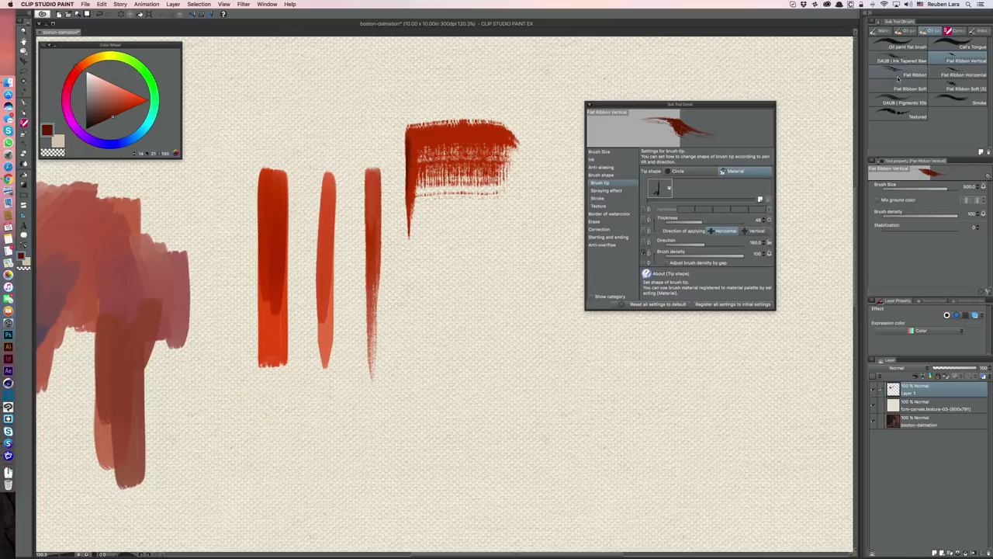
{"action": "left_click", "coordinate": [902, 84]}
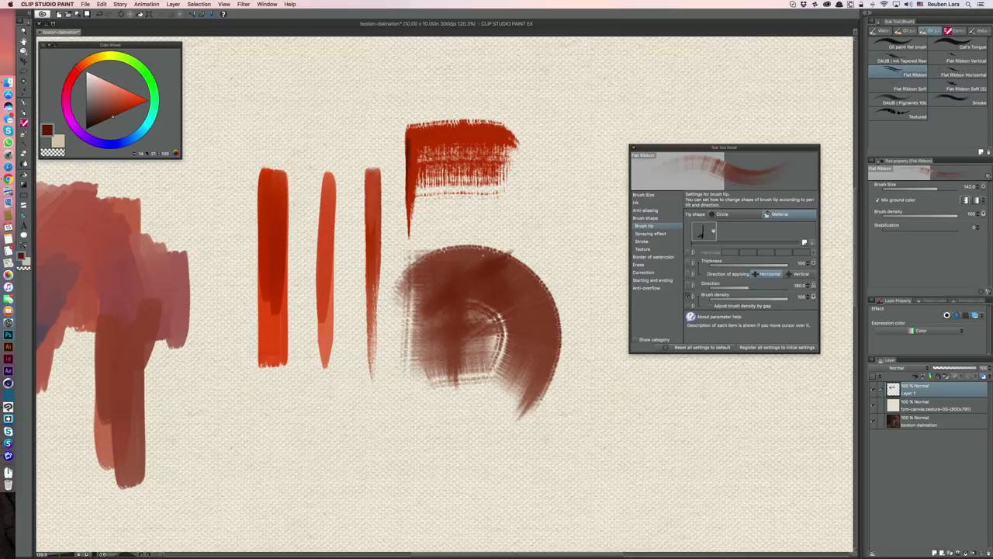
{"action": "left_click_drag", "start_coordinate": [724, 147], "coordinate": [738, 318]}
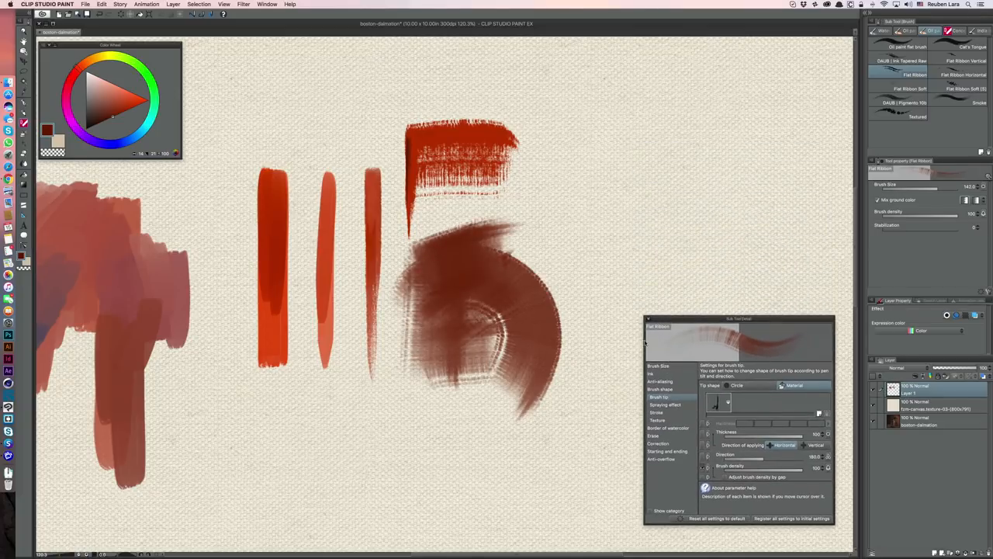
- Paint a broad brown Flat Ribbon Horizontal block upper right and check its size and ink settings
{"action": "left_click", "coordinate": [956, 78]}
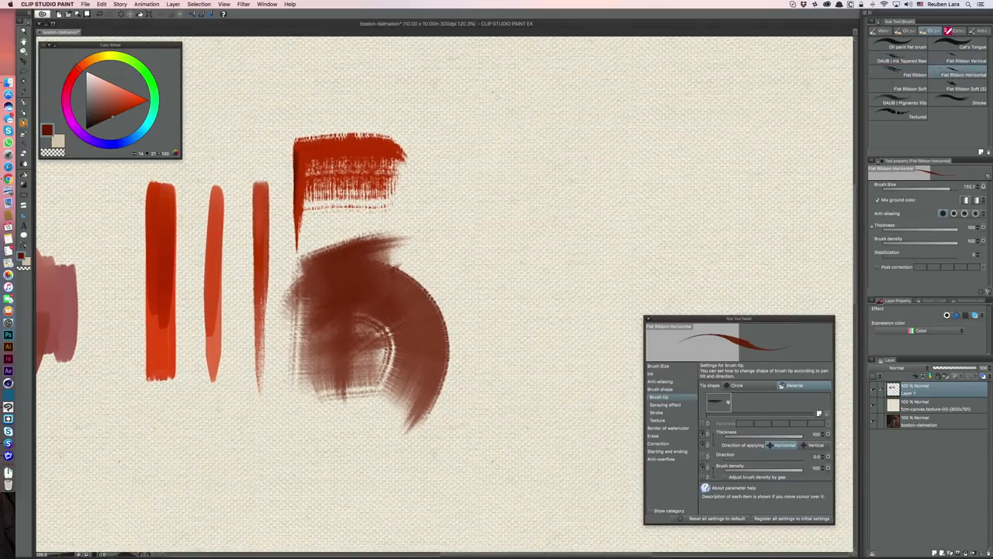
{"action": "left_click_drag", "start_coordinate": [477, 146], "coordinate": [597, 144]}
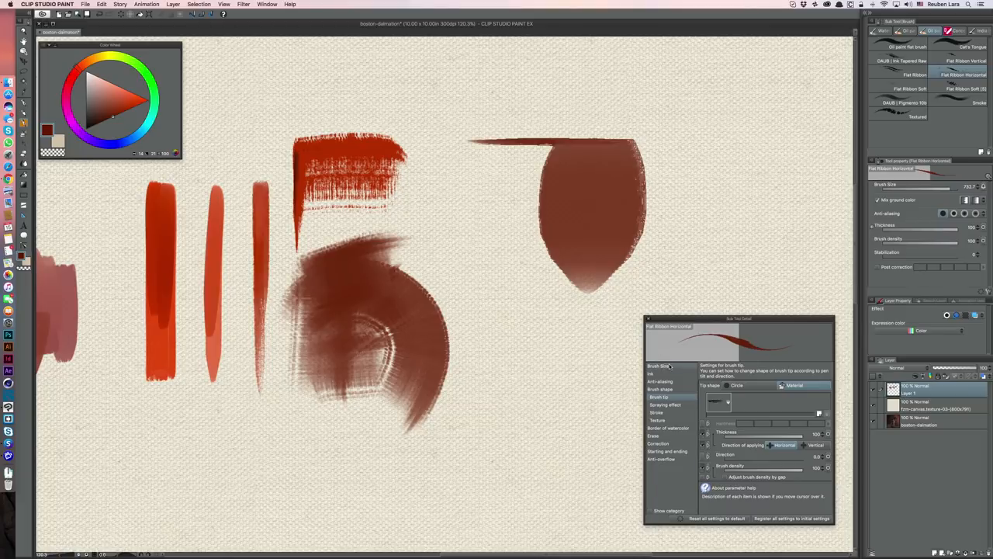
{"action": "left_click", "coordinate": [656, 385]}
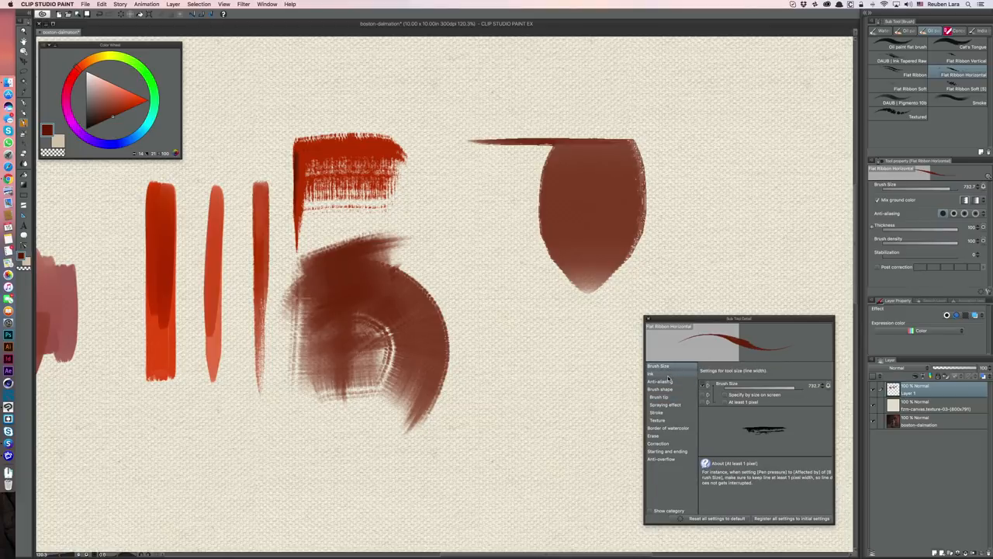
{"action": "left_click", "coordinate": [826, 385]}
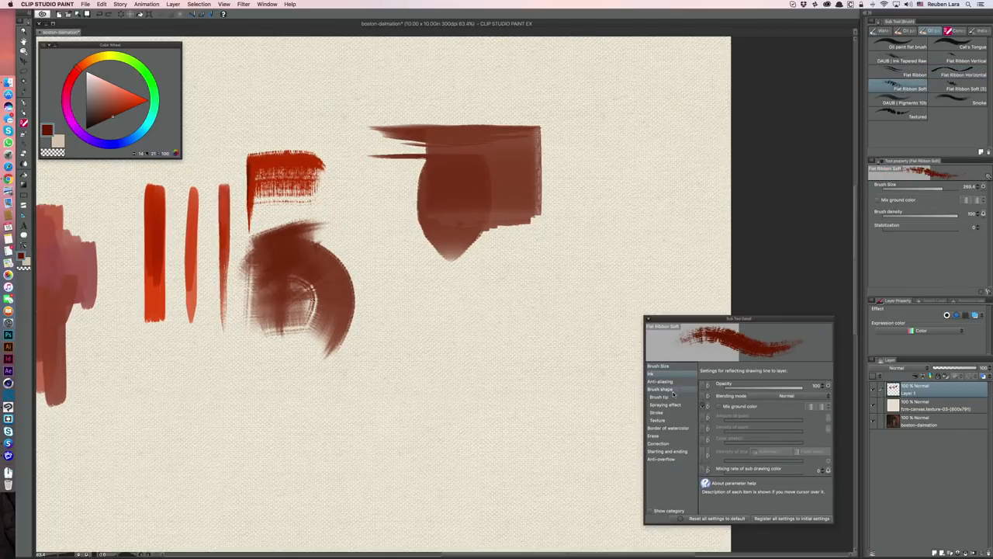
- Check the Flat Ribbon Soft brush tip settings and paint a dark rough-edged stroke below the shield
{"action": "left_click", "coordinate": [655, 397]}
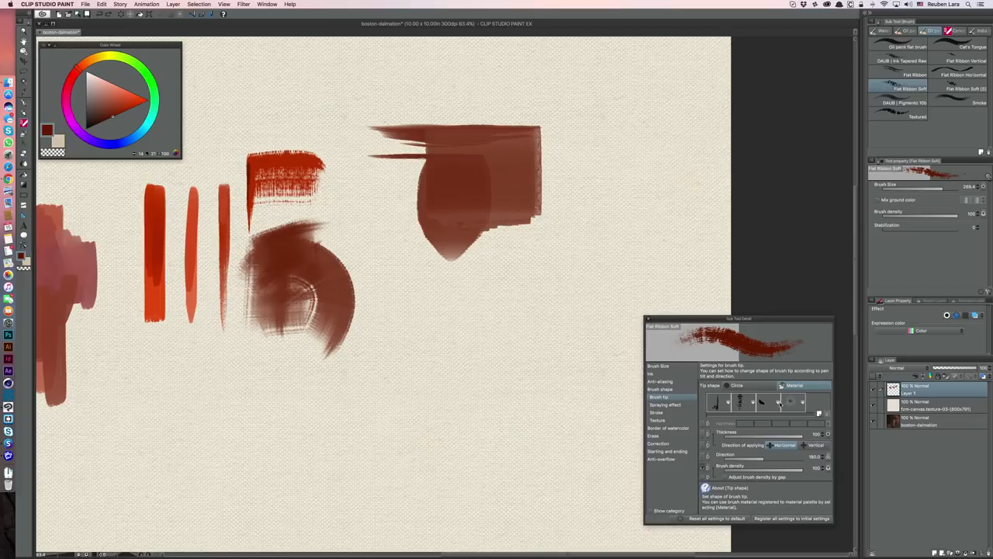
{"action": "mouse_move", "coordinate": [457, 307]}
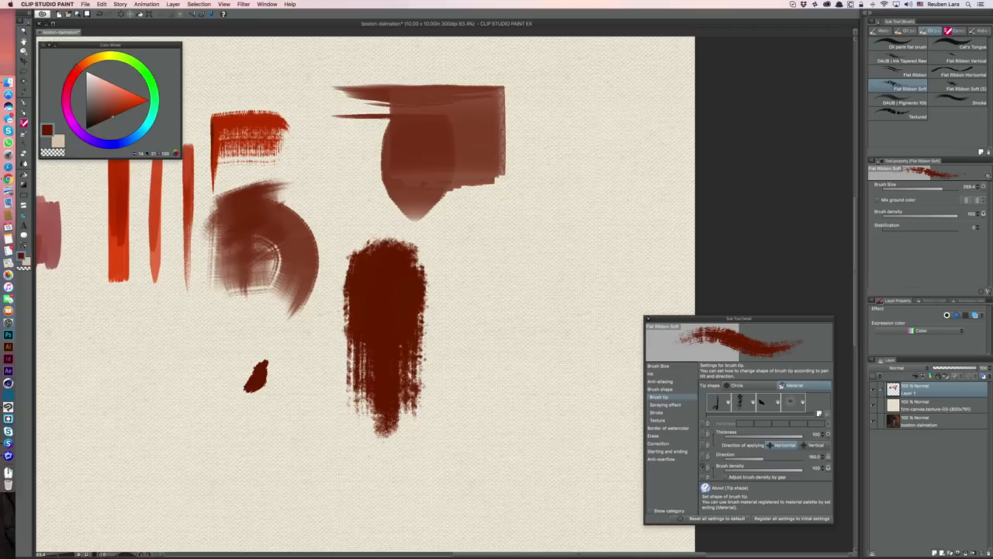
{"action": "left_click_drag", "start_coordinate": [213, 349], "coordinate": [295, 360]}
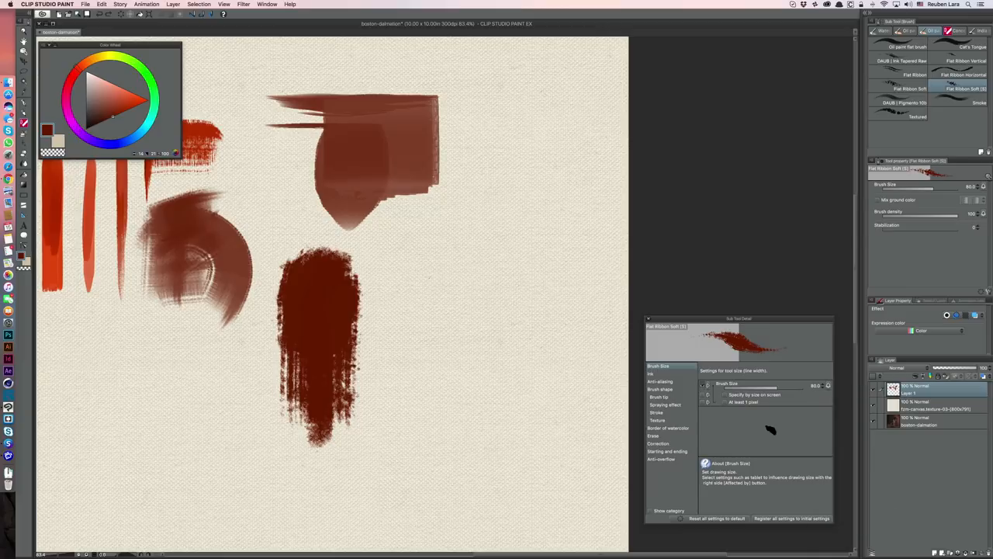
- Paint a slim pointed dark-red test stroke with the size-50 Flat Ribbon Soft brush
{"action": "left_click_drag", "start_coordinate": [438, 264], "coordinate": [446, 303]}
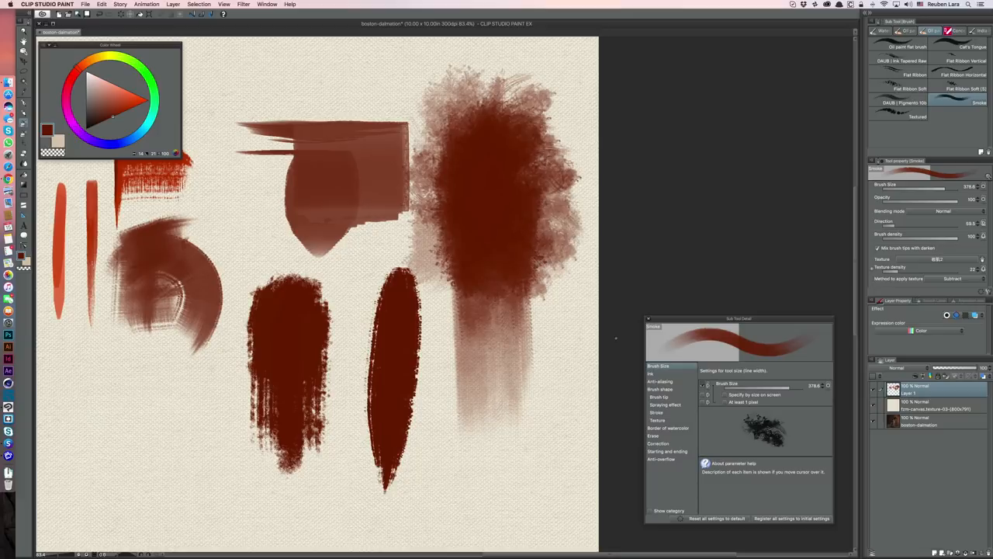
- Use the Textured sub tool to dab a blotchy dark-red patch below the smoky mass
{"action": "left_click", "coordinate": [919, 116]}
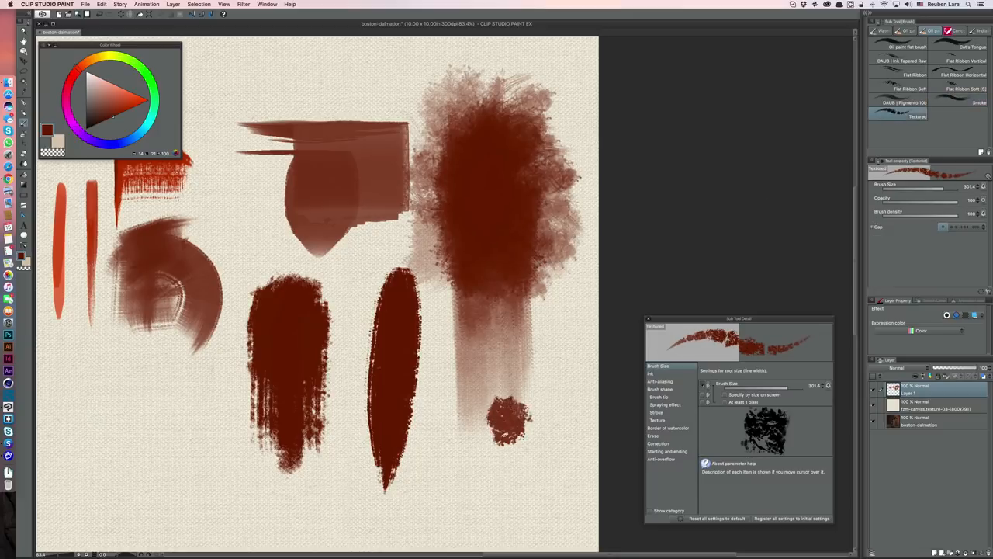
{"action": "left_click_drag", "start_coordinate": [496, 411], "coordinate": [505, 400]}
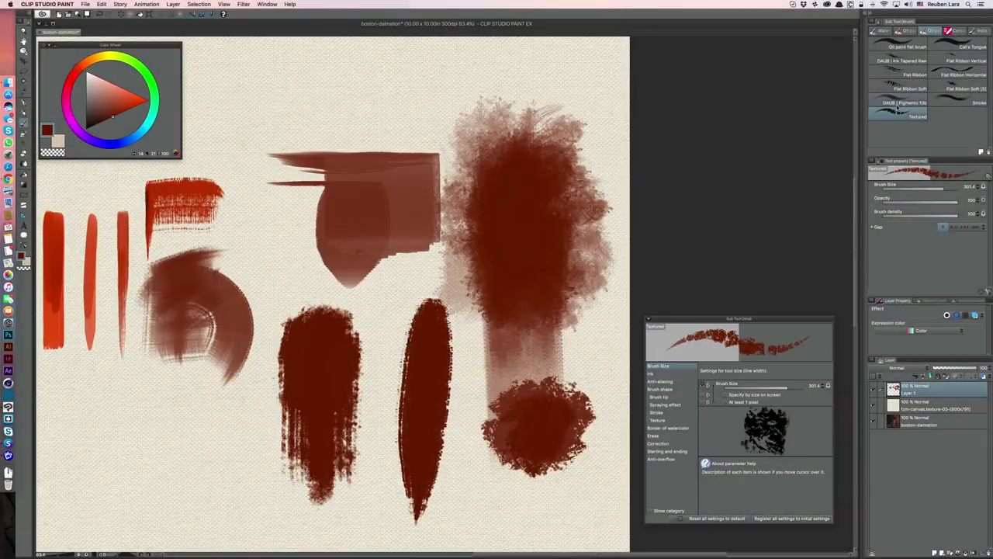
- Use the DAUB | Pigmento 100 brush to add a diagonal pigment stroke at lower left
{"action": "left_click", "coordinate": [894, 103]}
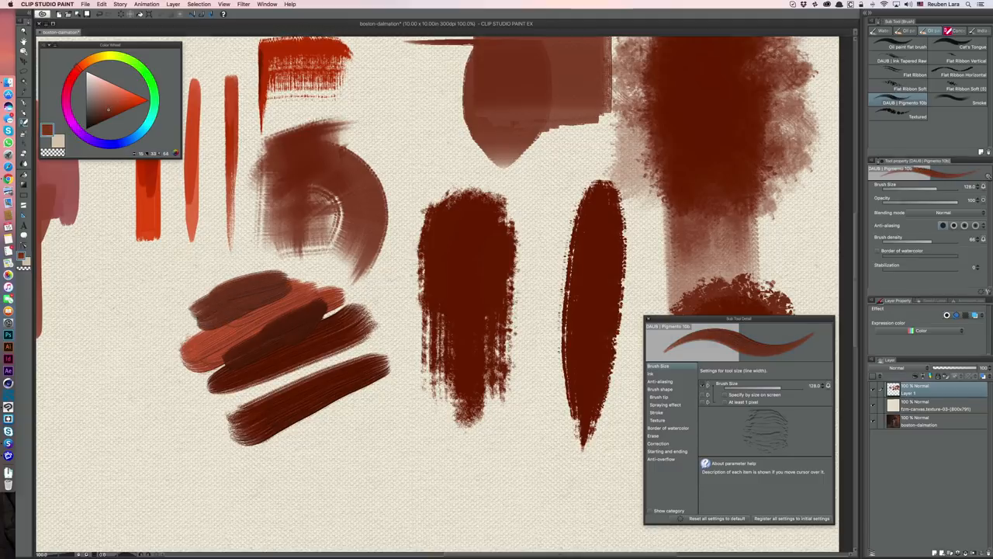
{"action": "left_click_drag", "start_coordinate": [186, 310], "coordinate": [256, 303]}
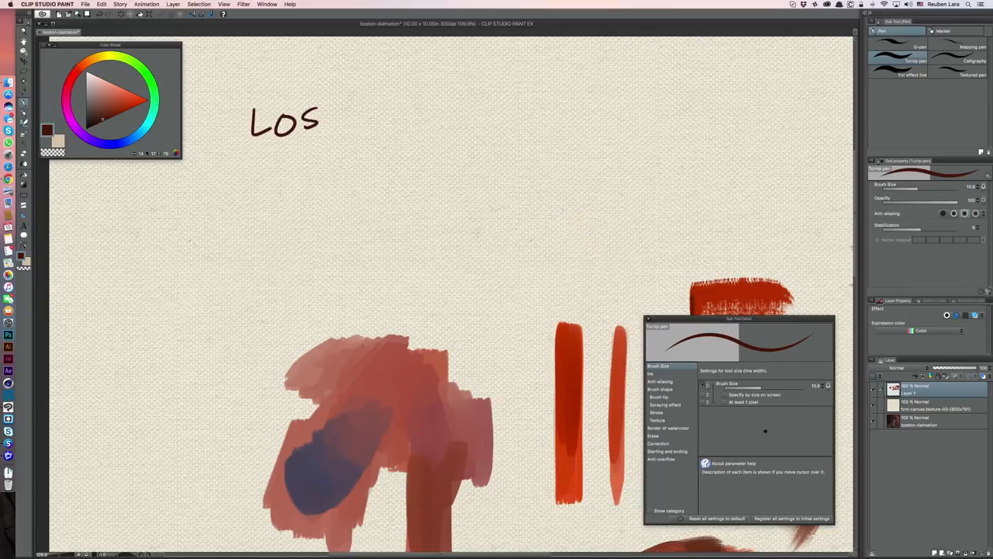
- Hand-write LOST and begin a bracketed SOFT note above it
{"action": "left_click_drag", "start_coordinate": [326, 125], "coordinate": [446, 124]}
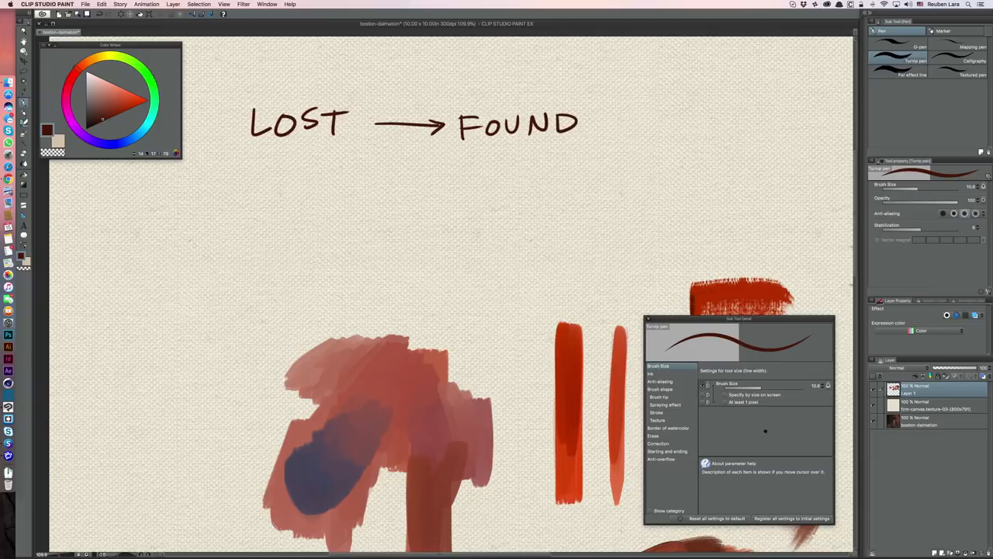
{"action": "left_click_drag", "start_coordinate": [256, 62], "coordinate": [247, 93]}
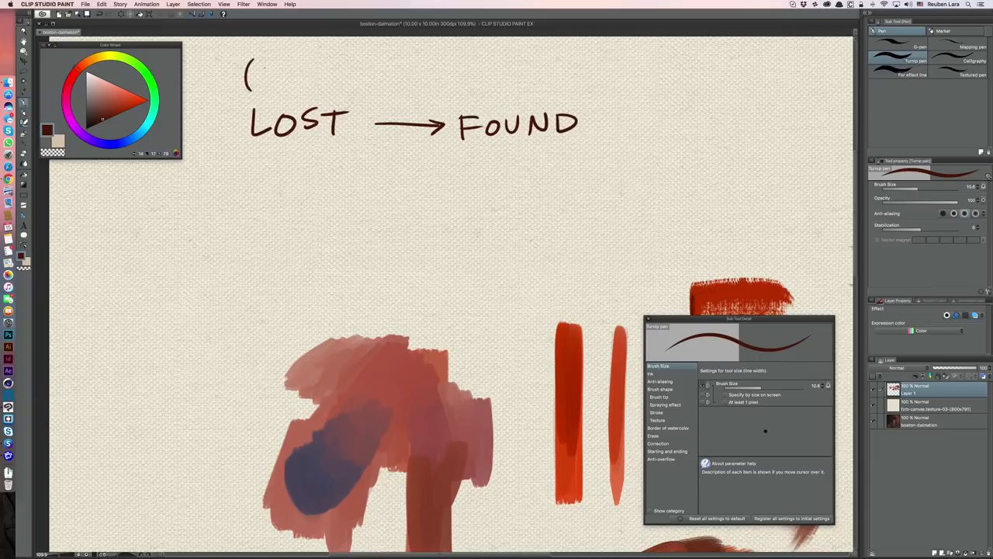
{"action": "type", "text": "SOFT"}
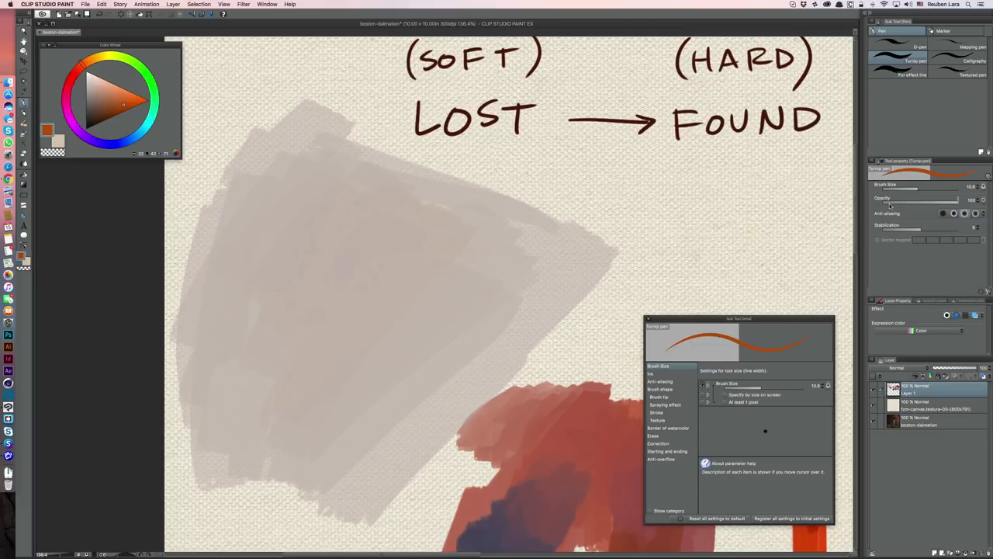
- Add more light grey paint to the backdrop block beneath the heading
{"action": "left_click_drag", "start_coordinate": [962, 206], "coordinate": [911, 206]}
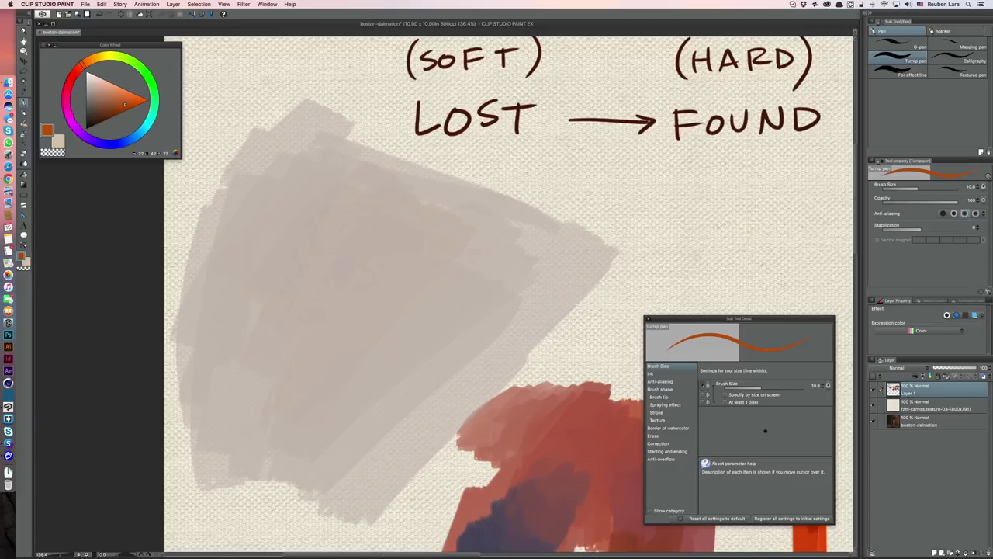
- Block in the orange sphere on the grey block and paint its darker shading
{"action": "left_click_drag", "start_coordinate": [268, 279], "coordinate": [326, 232]}
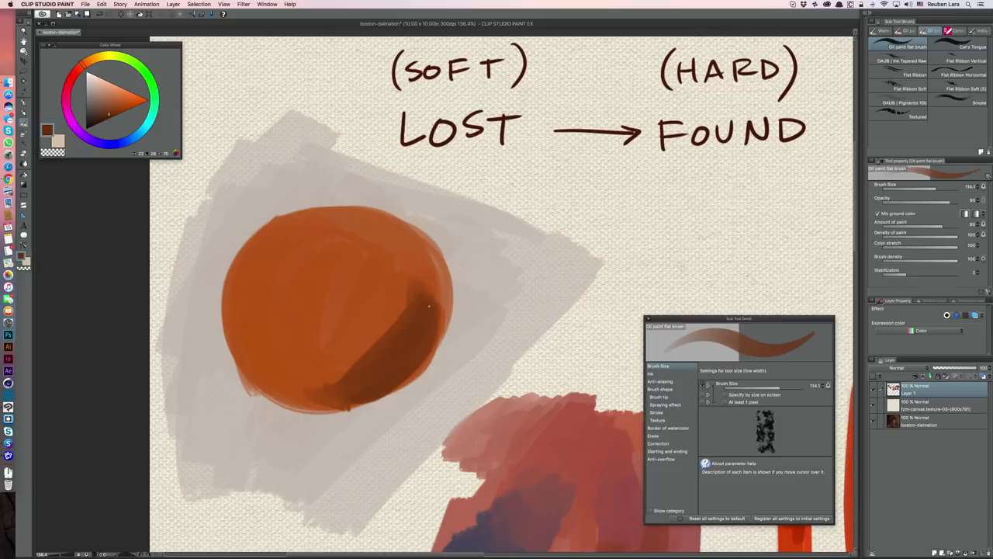
{"action": "scroll", "scroll_direction": "down", "scroll_amount": 3}
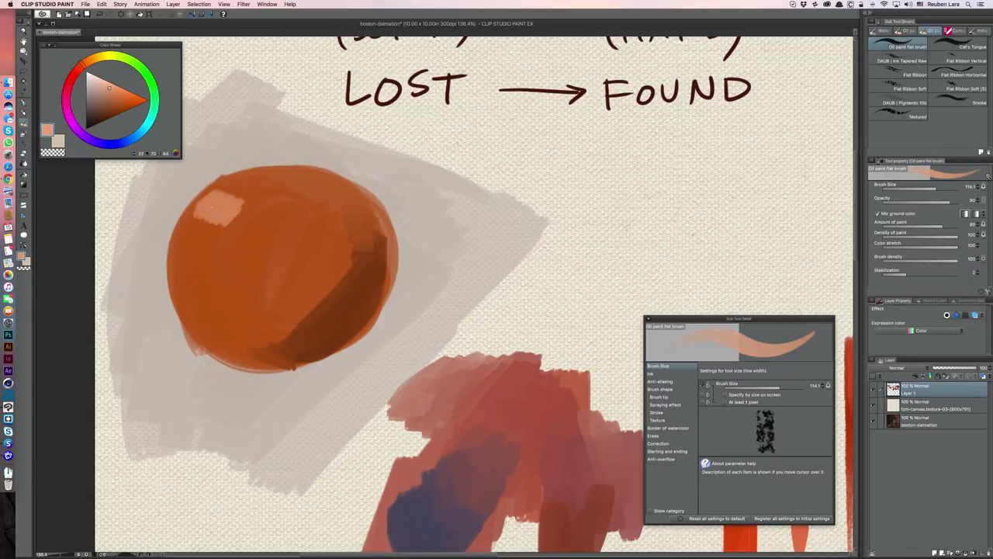
{"action": "left_click_drag", "start_coordinate": [225, 217], "coordinate": [187, 263]}
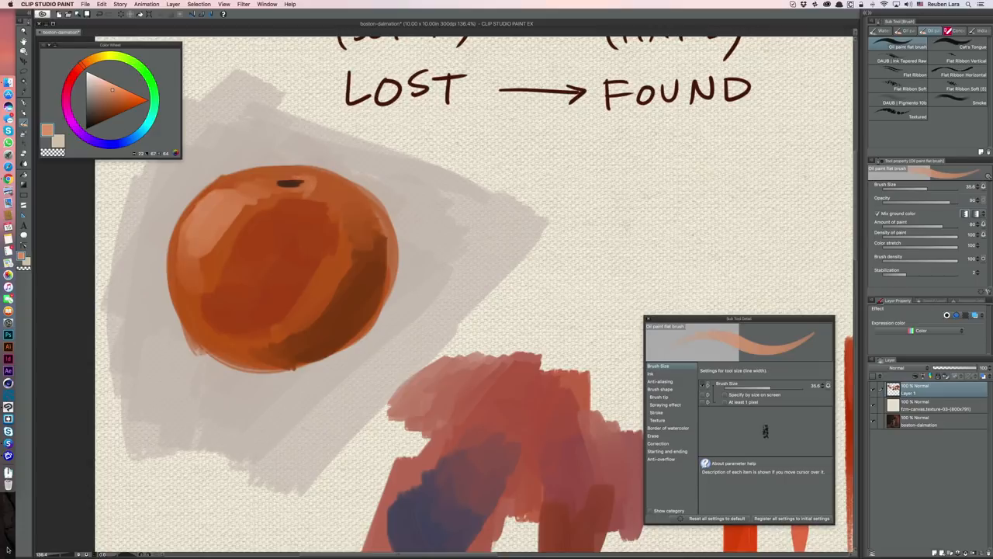
- Pick the DAUB Ink Tapered Raw brush for crisp found edges
{"action": "left_click", "coordinate": [893, 61]}
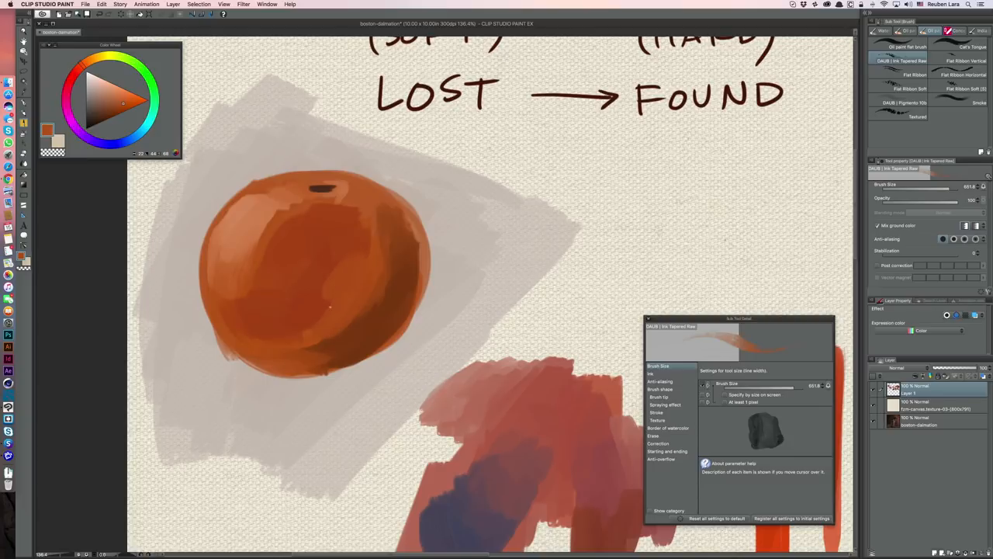
{"action": "mouse_move", "coordinate": [337, 255]}
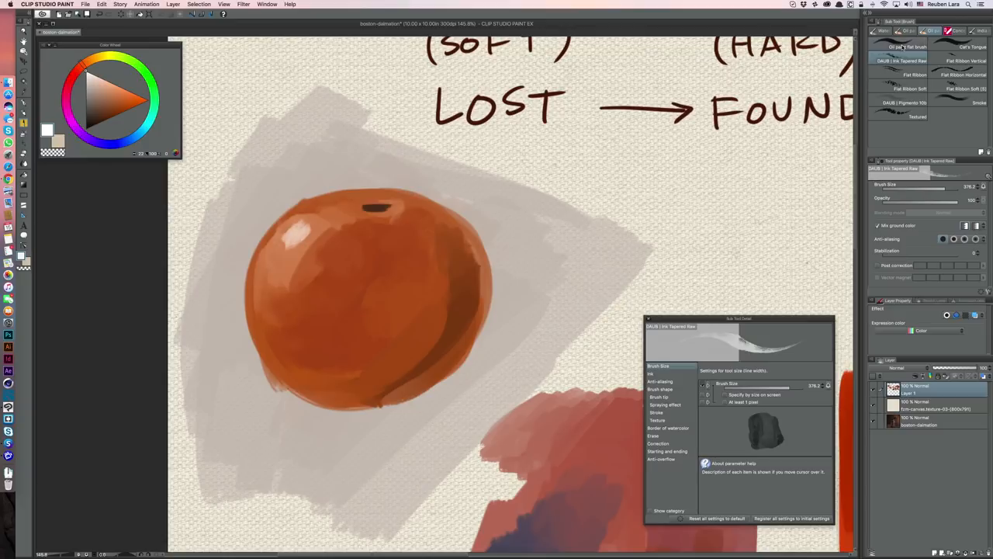
- Switch back to the Oil paint flat brush for the dark red block
{"action": "left_click", "coordinate": [896, 48]}
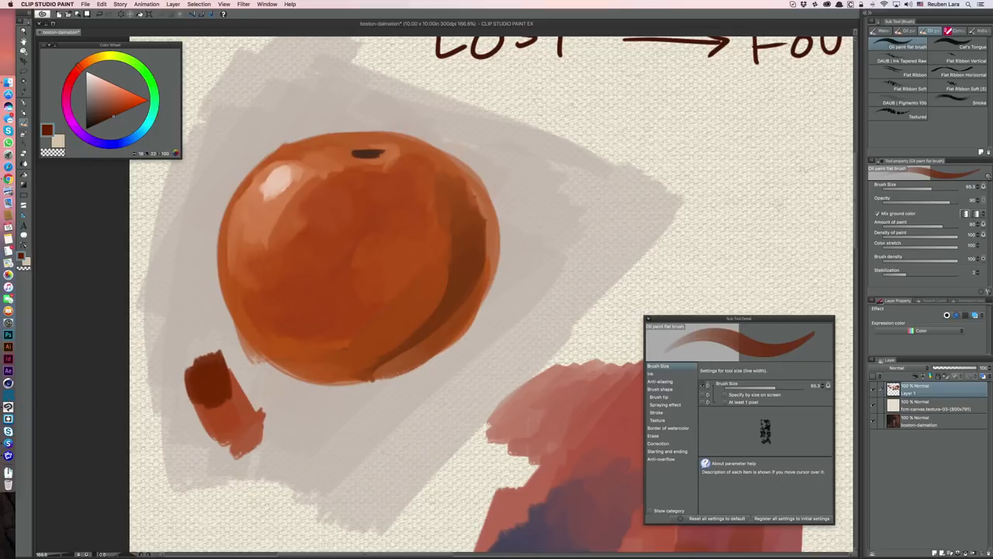
- Choose the Soothing watercolor blending brush from the Blend sub tools
{"action": "left_click", "coordinate": [906, 73]}
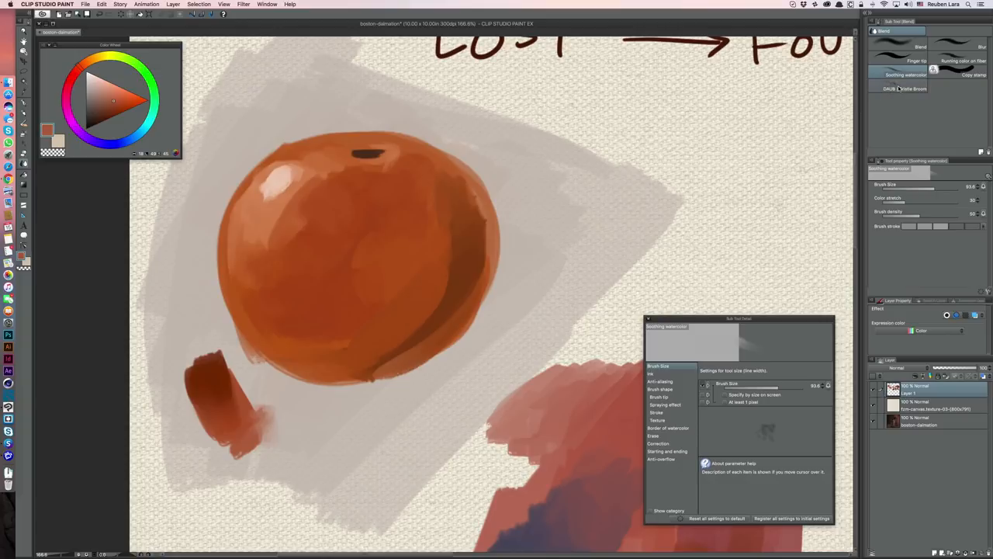
- Choose a bristle blending brush such as DAUB Bristle Broom to soften the sphere's edges
{"action": "left_click", "coordinate": [899, 95]}
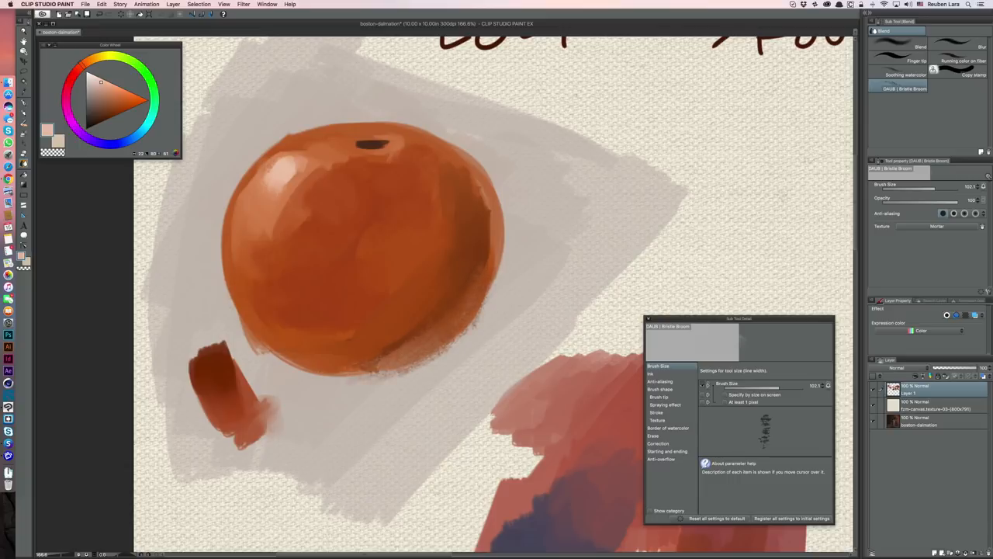
{"action": "left_click", "coordinate": [898, 90]}
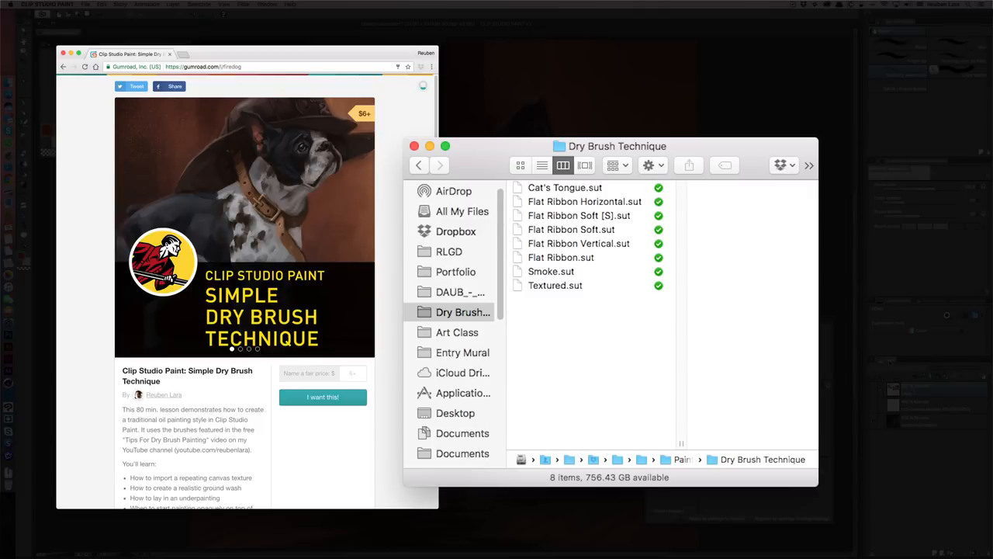
- Close the Finder folder of dry brush files, leaving the $6+ Gumroad page visible
{"action": "left_click", "coordinate": [407, 146]}
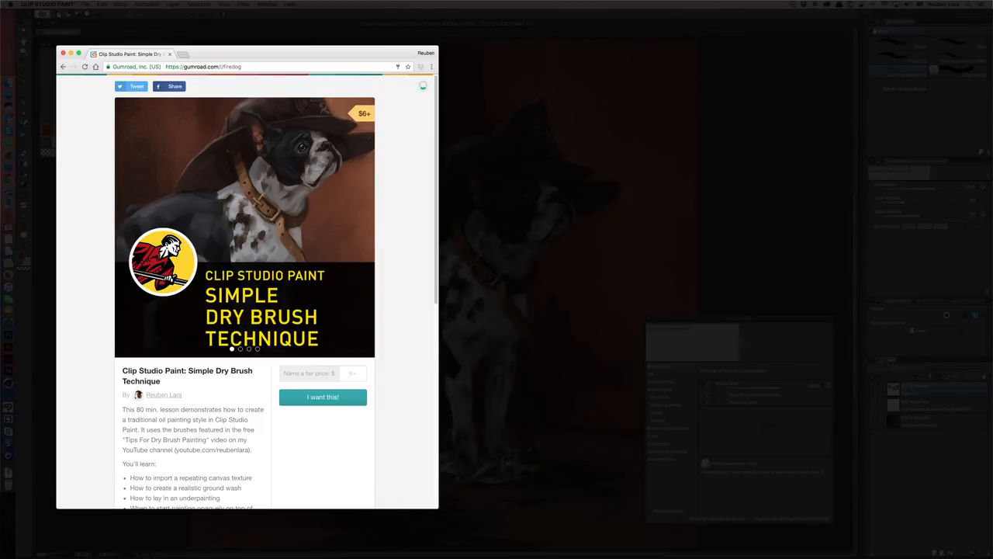